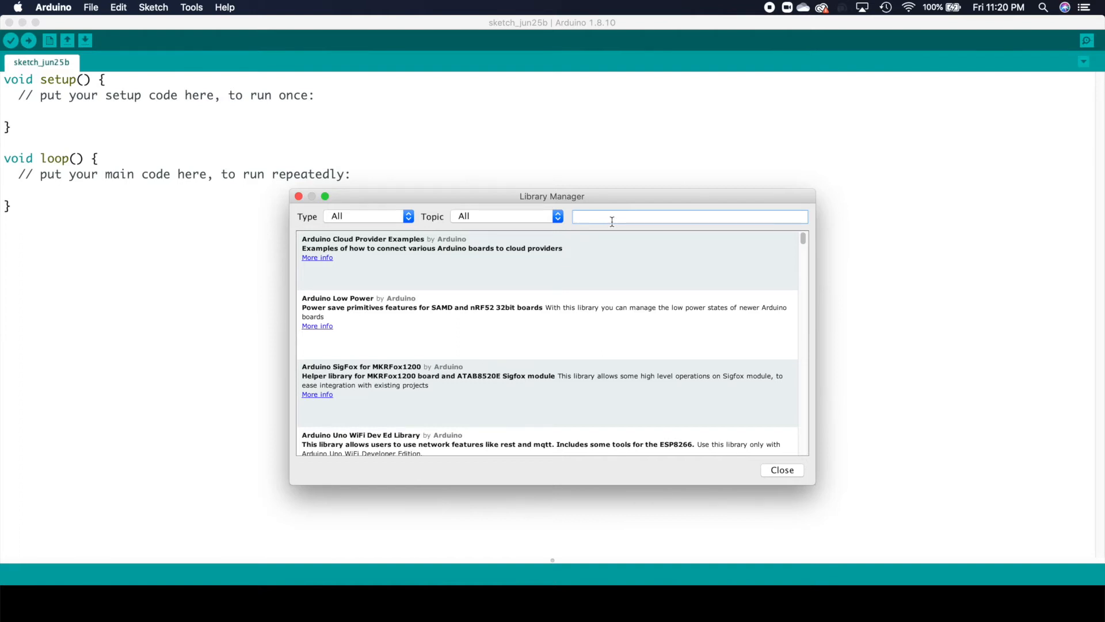
- Search 'irremote' in Library Manager, confirm IRremoteESP8266 is installed, and close it
text(irremote)
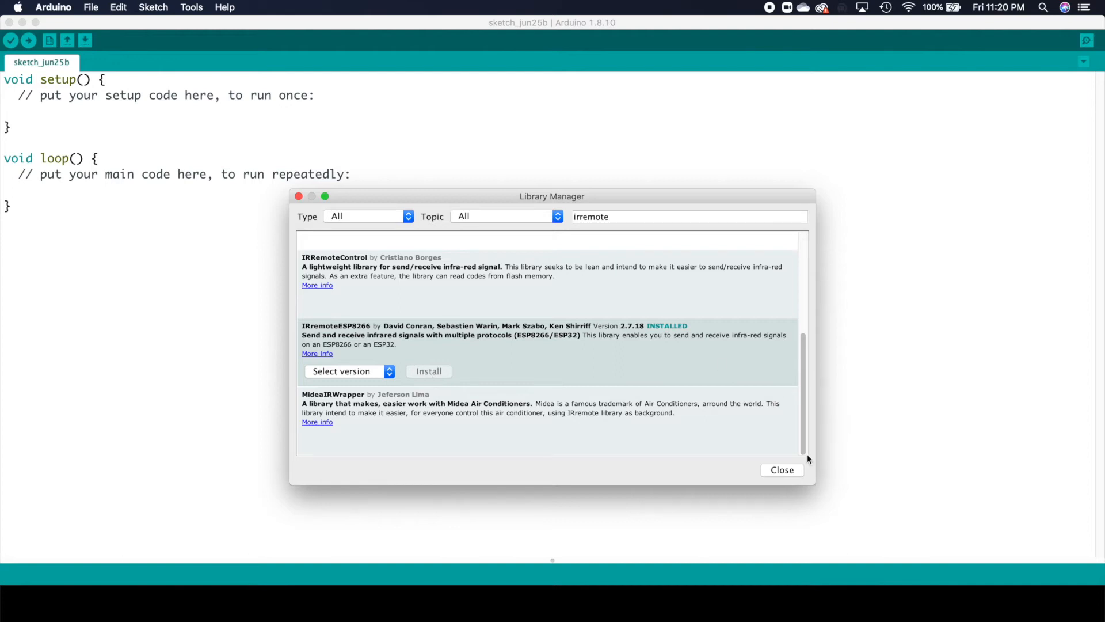
click(90, 7)
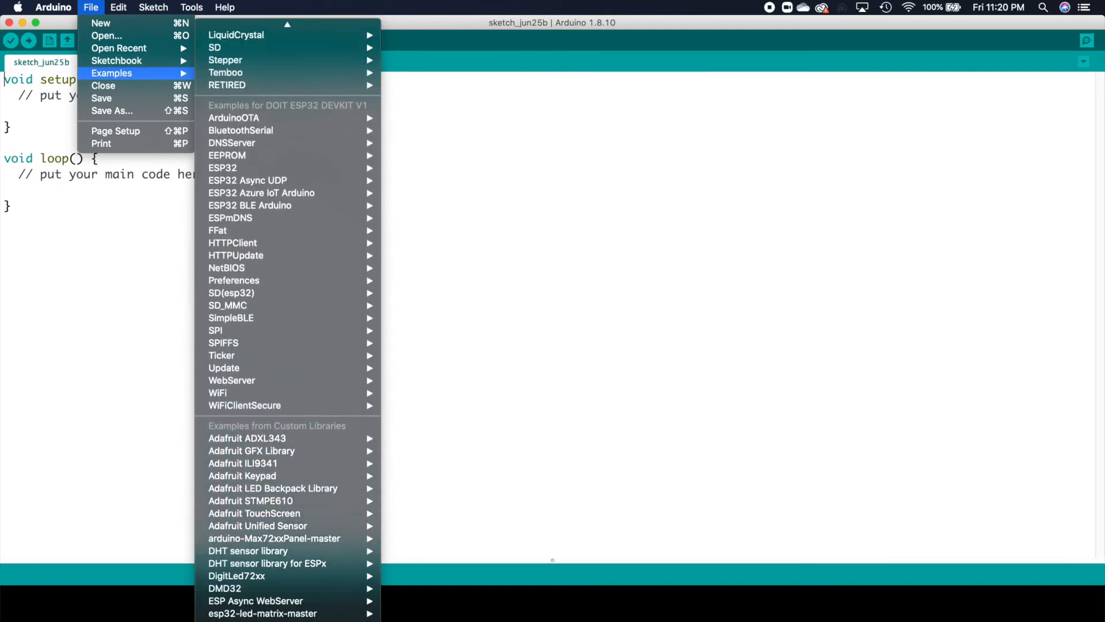
mouse_move(247, 575)
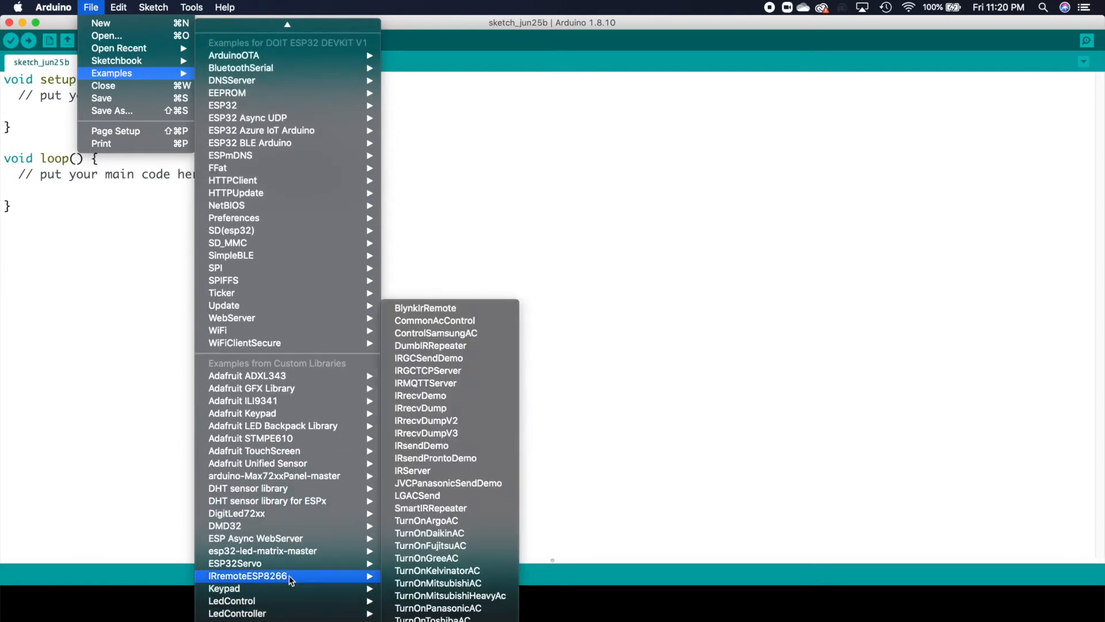
mouse_move(442, 426)
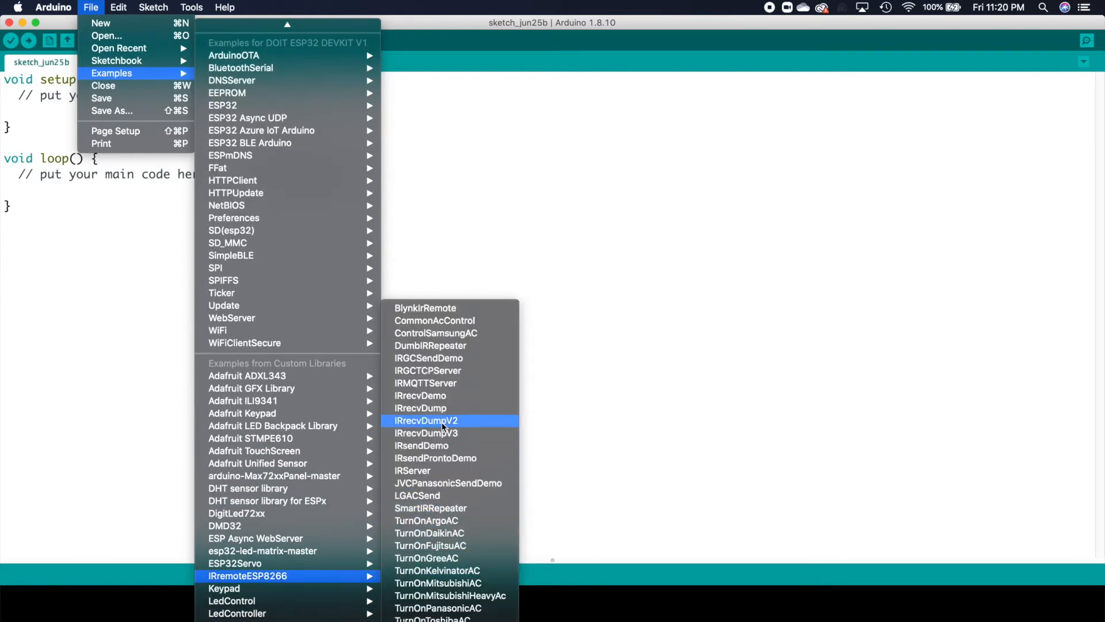
mouse_move(441, 395)
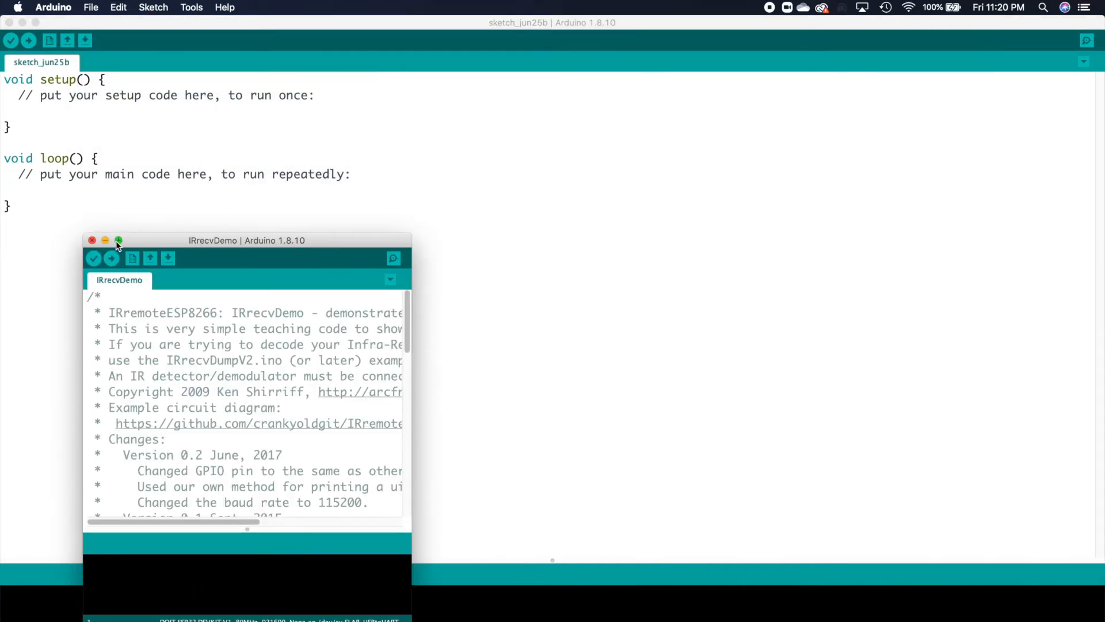
- Maximize the IRrecvDemo window and change kRecvPin from 14 to 4
click(118, 241)
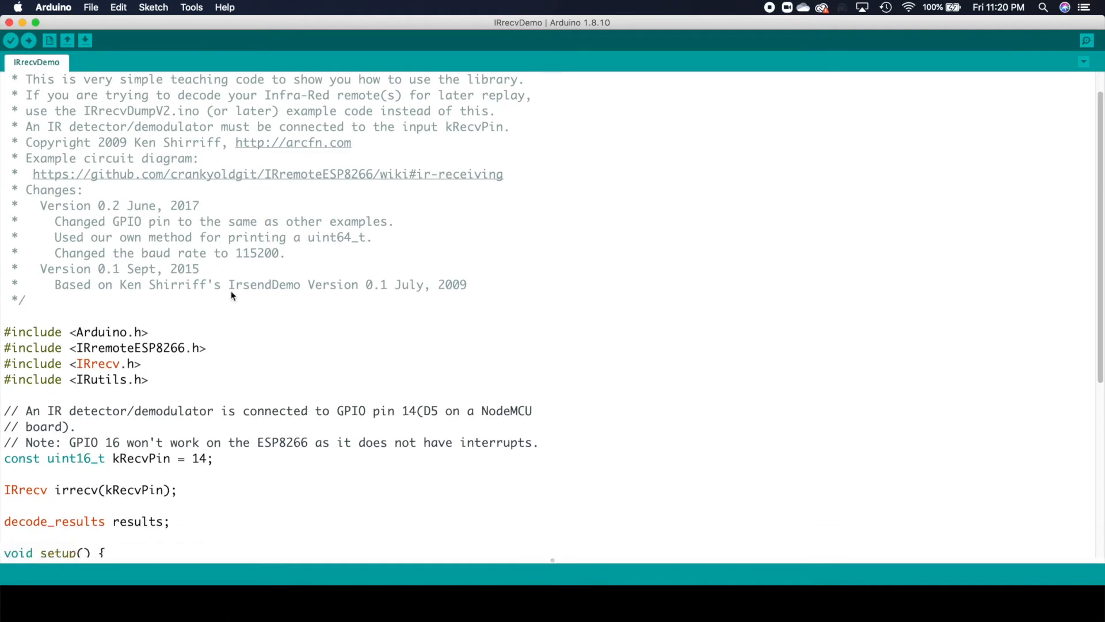
scroll(down, 3)
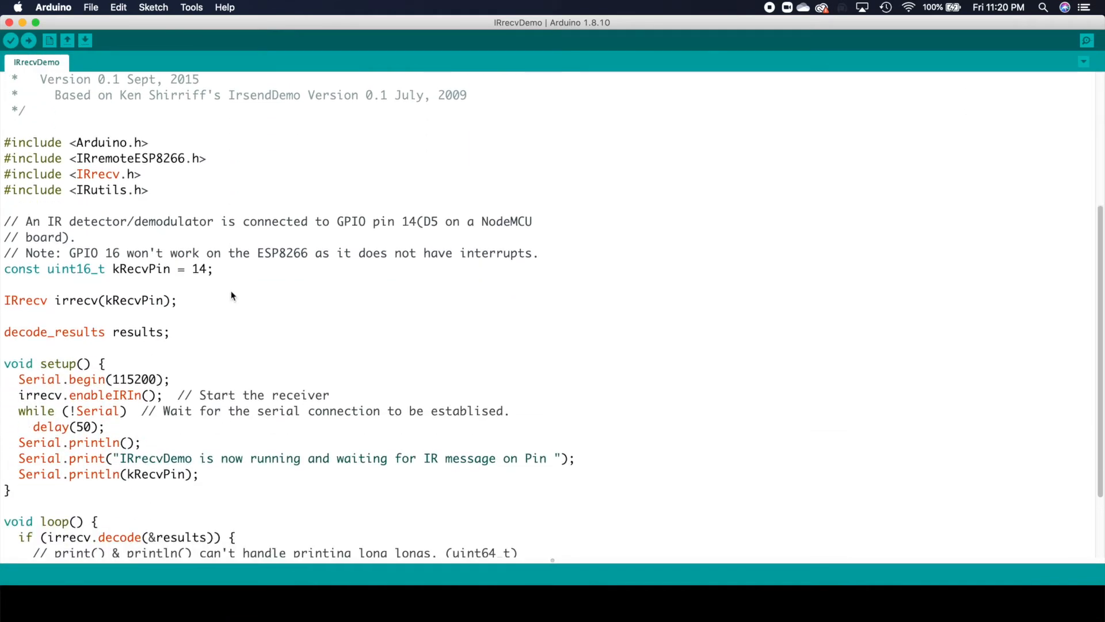
scroll(down, 3)
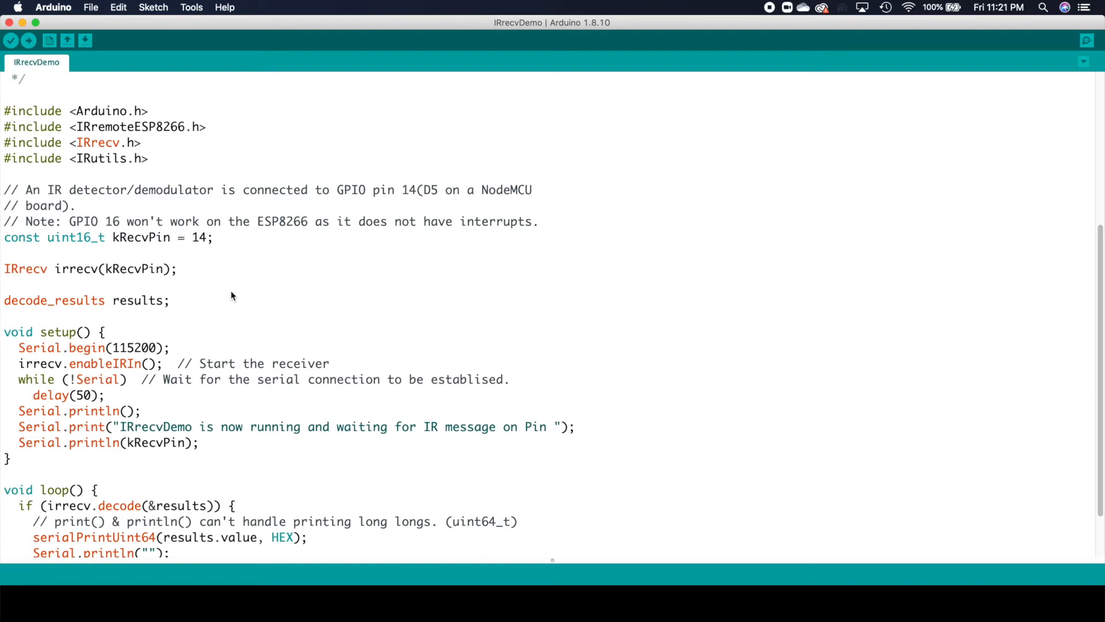
mouse_move(217, 256)
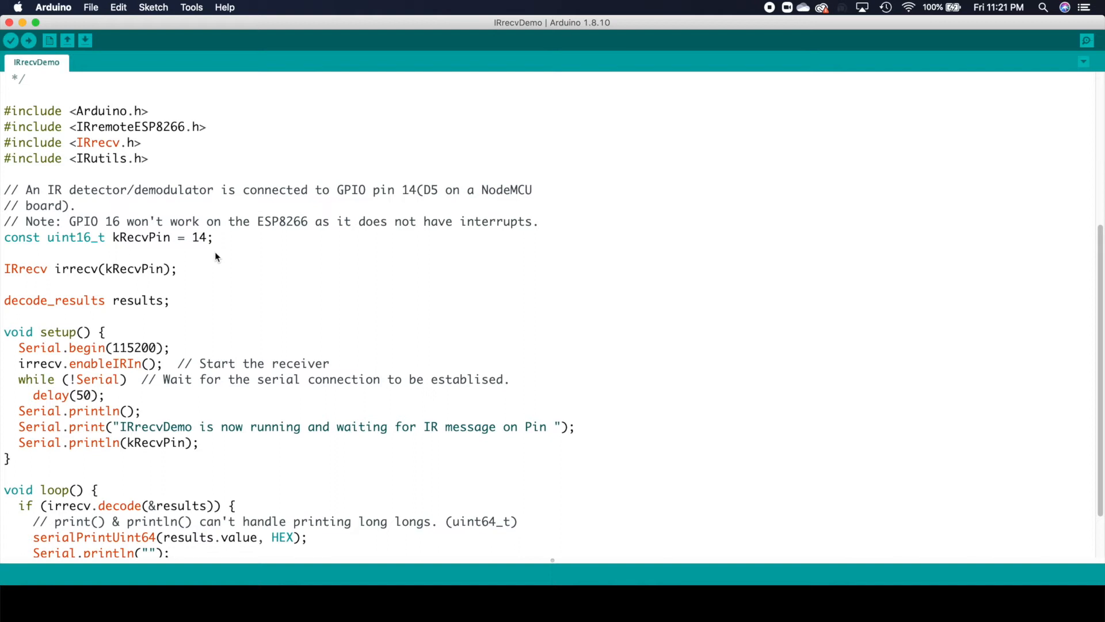
mouse_move(206, 246)
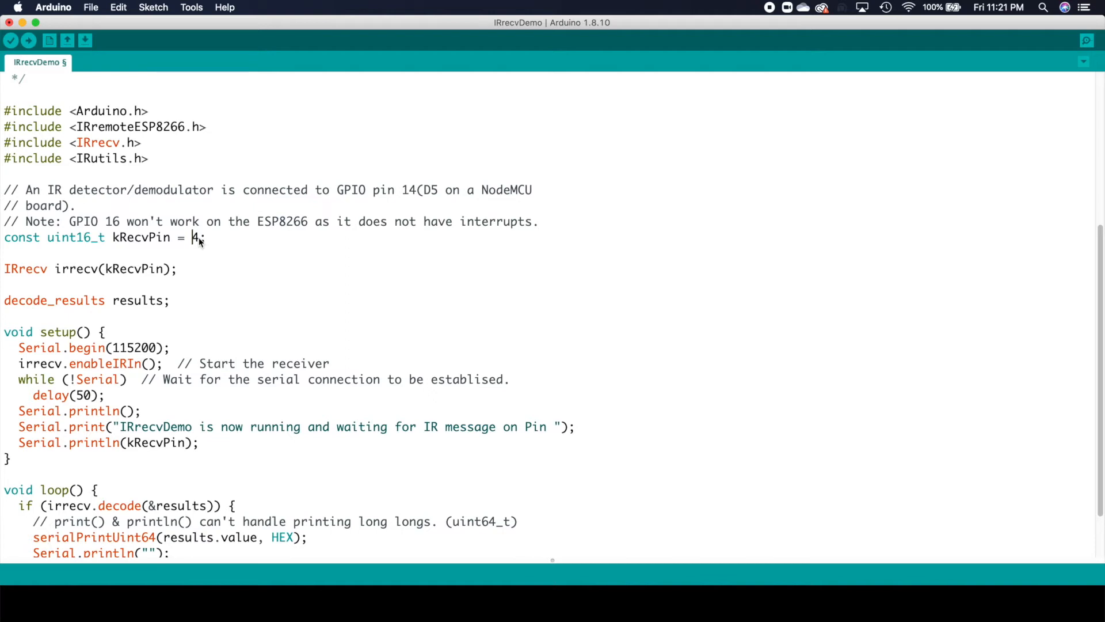
scroll(down, 3)
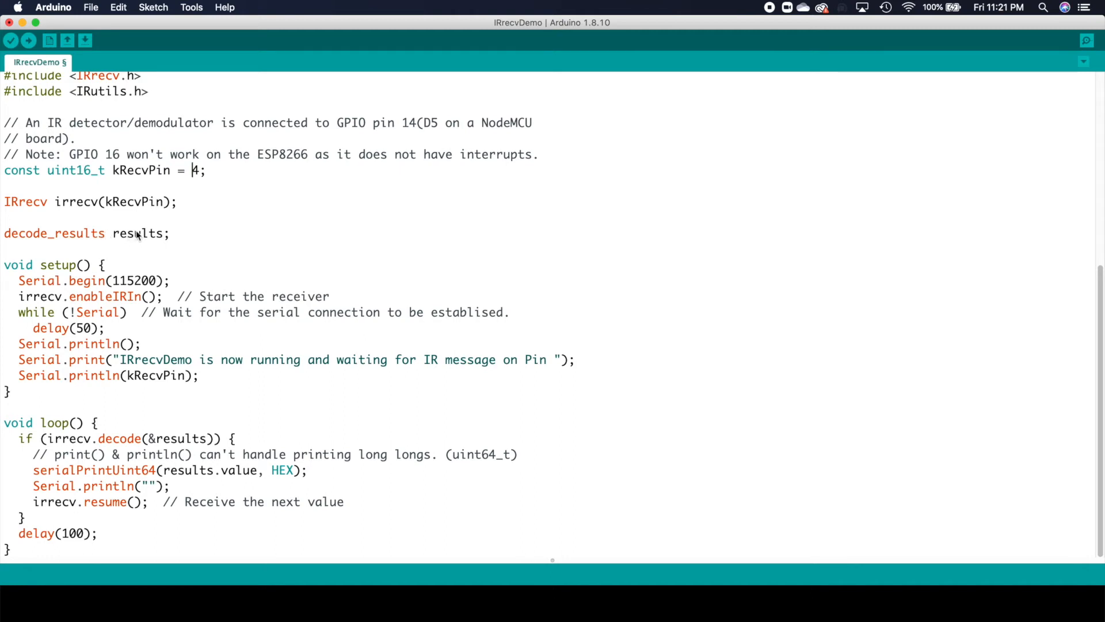
mouse_move(21, 286)
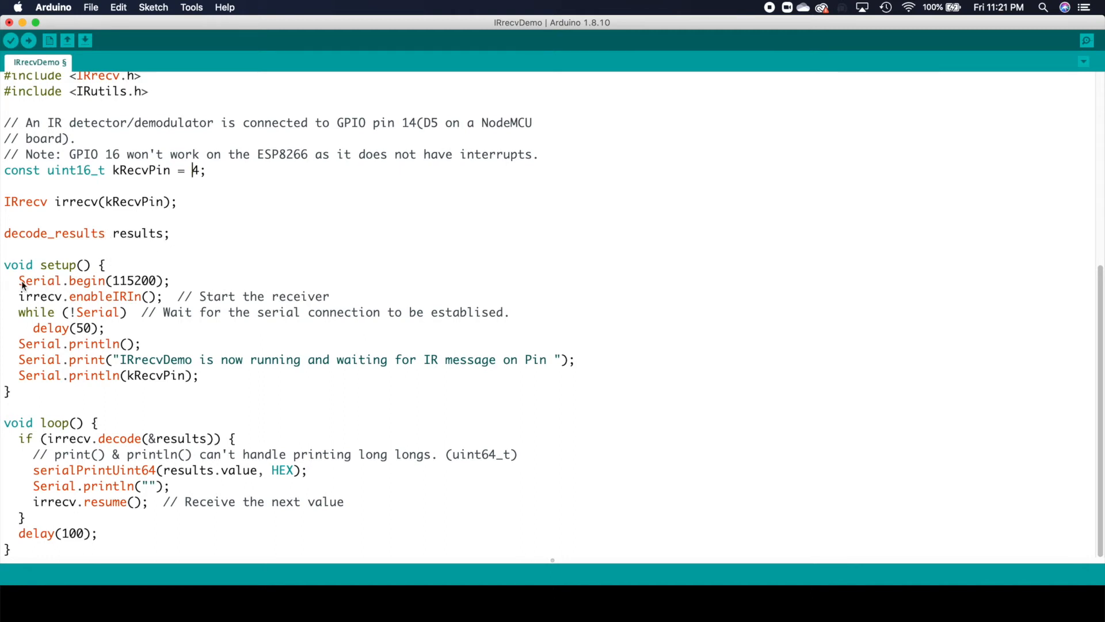
mouse_move(153, 309)
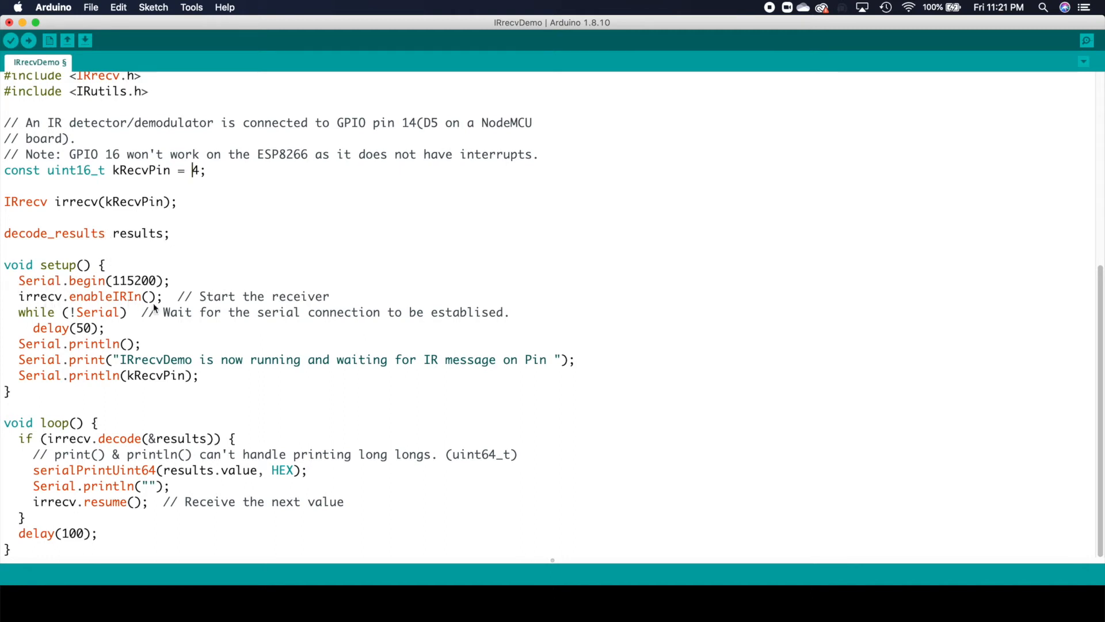
mouse_move(132, 323)
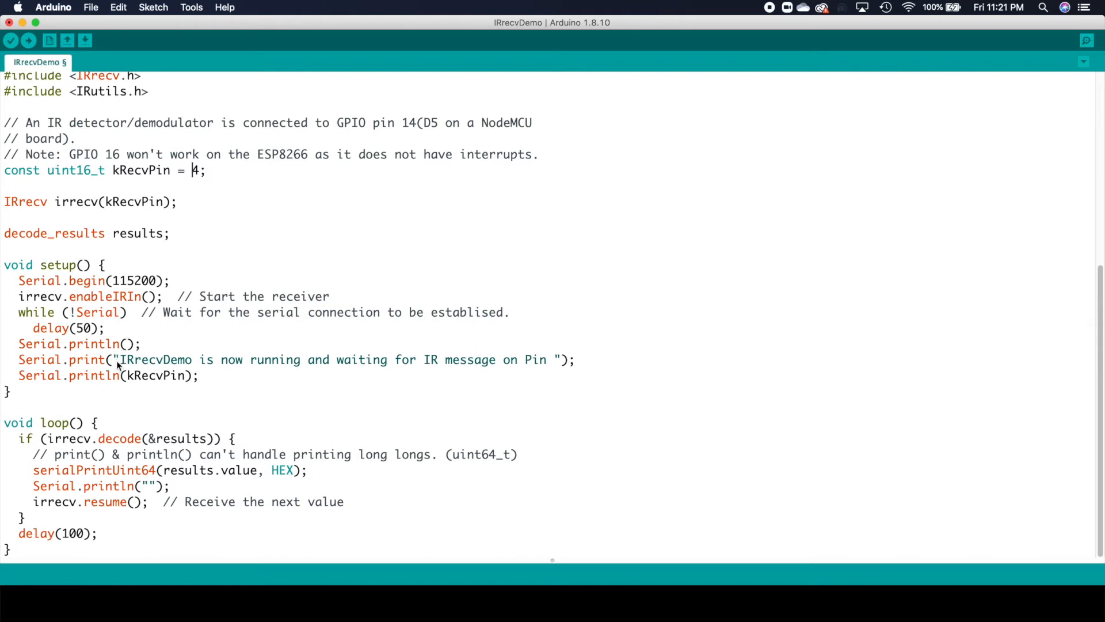
mouse_move(122, 437)
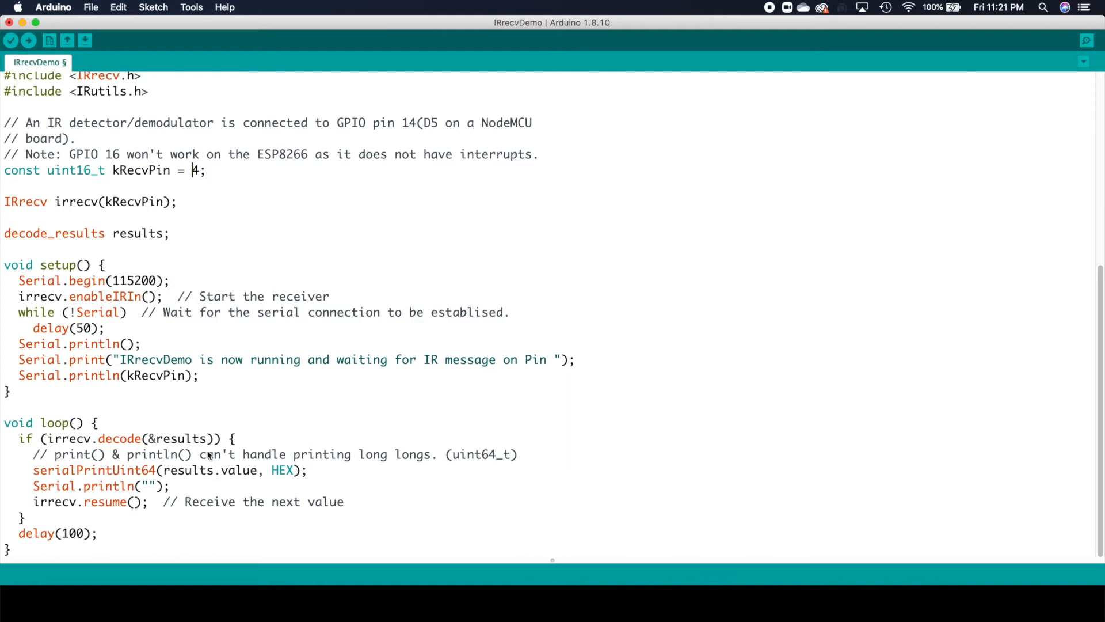
mouse_move(175, 478)
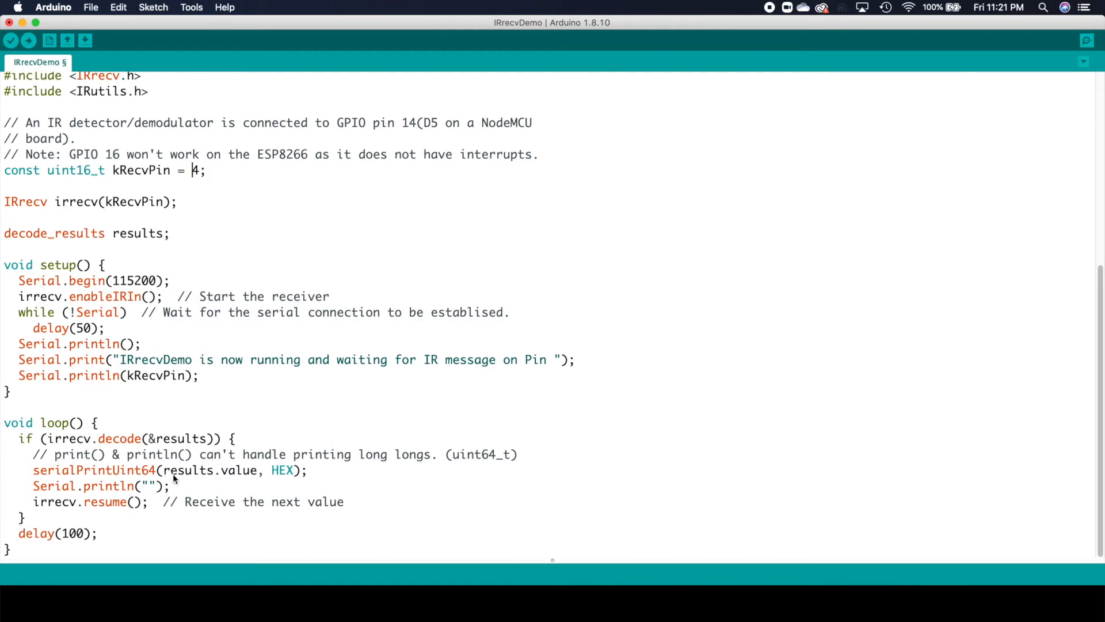
mouse_move(109, 509)
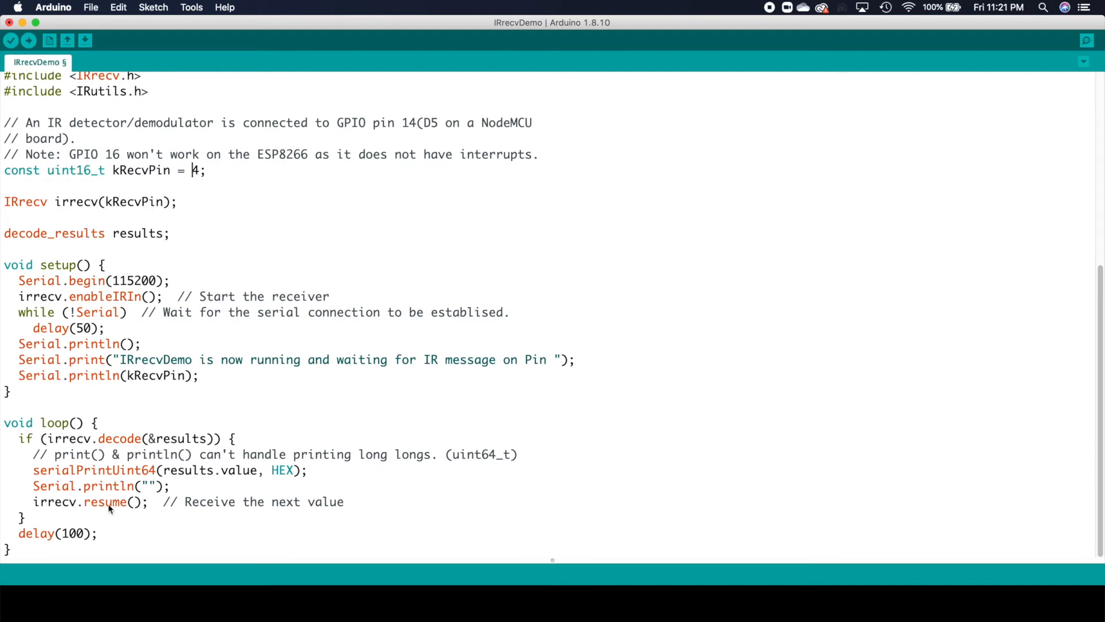
mouse_move(118, 515)
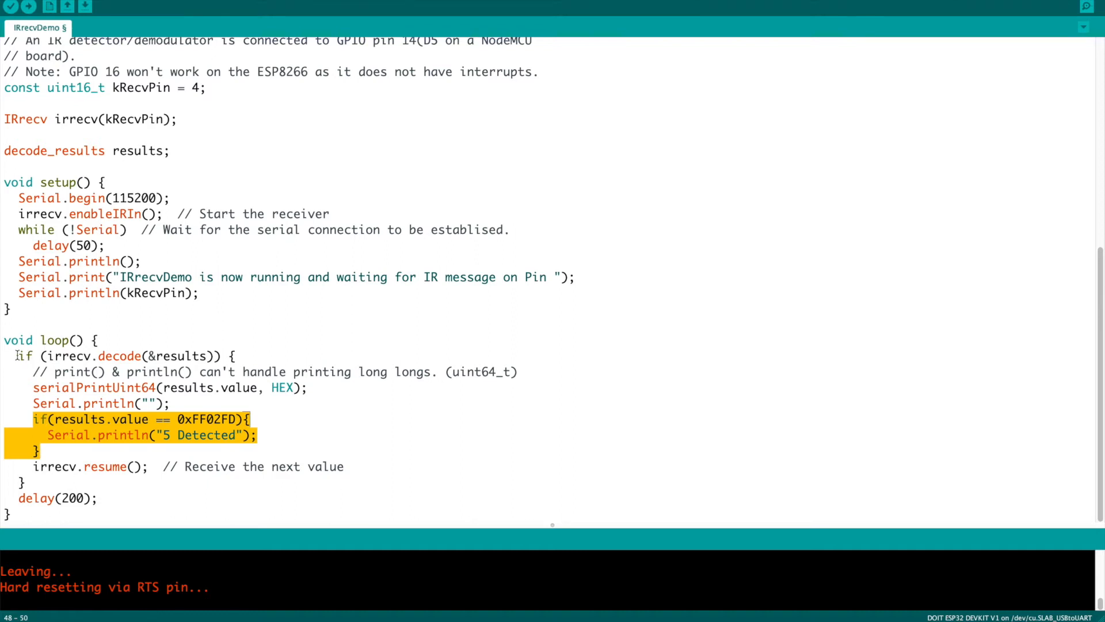
click(21, 356)
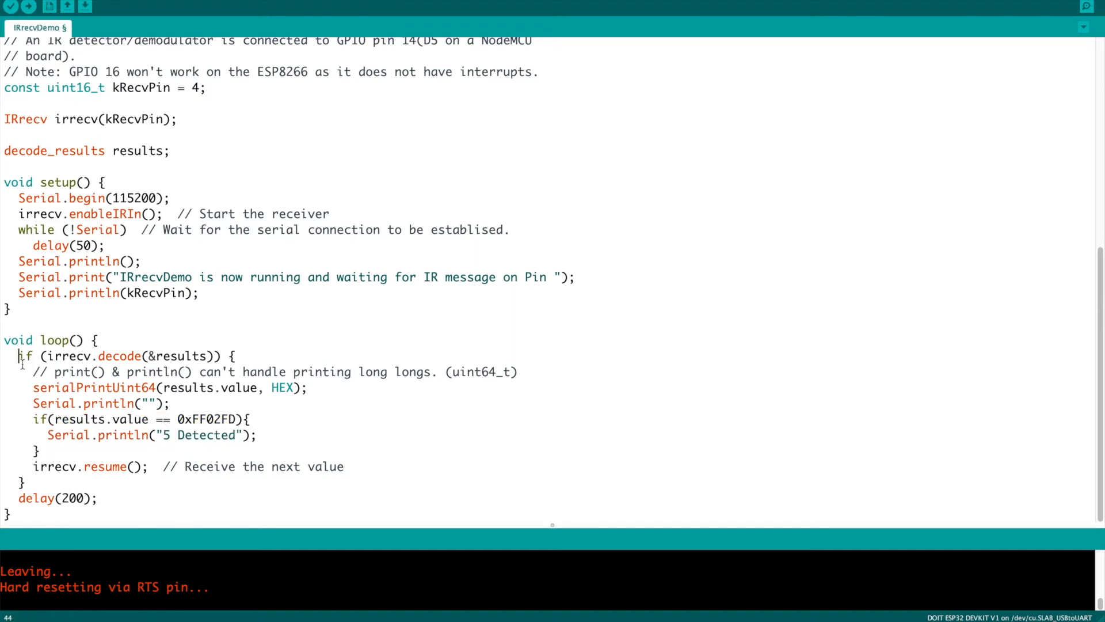
drag(21, 356, 43, 451)
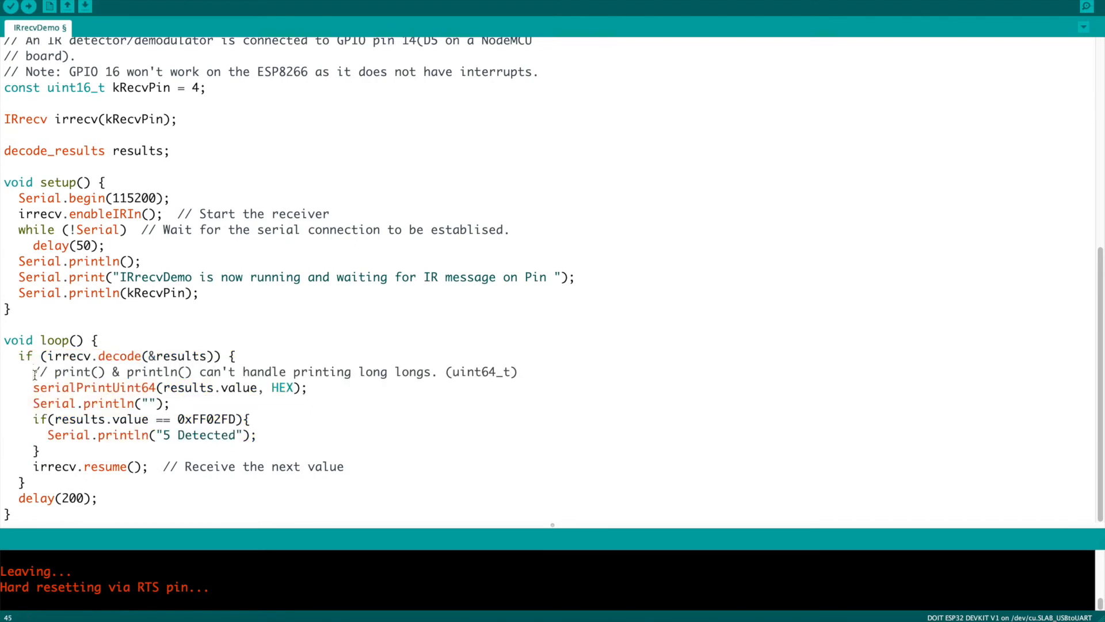
drag(33, 419, 39, 451)
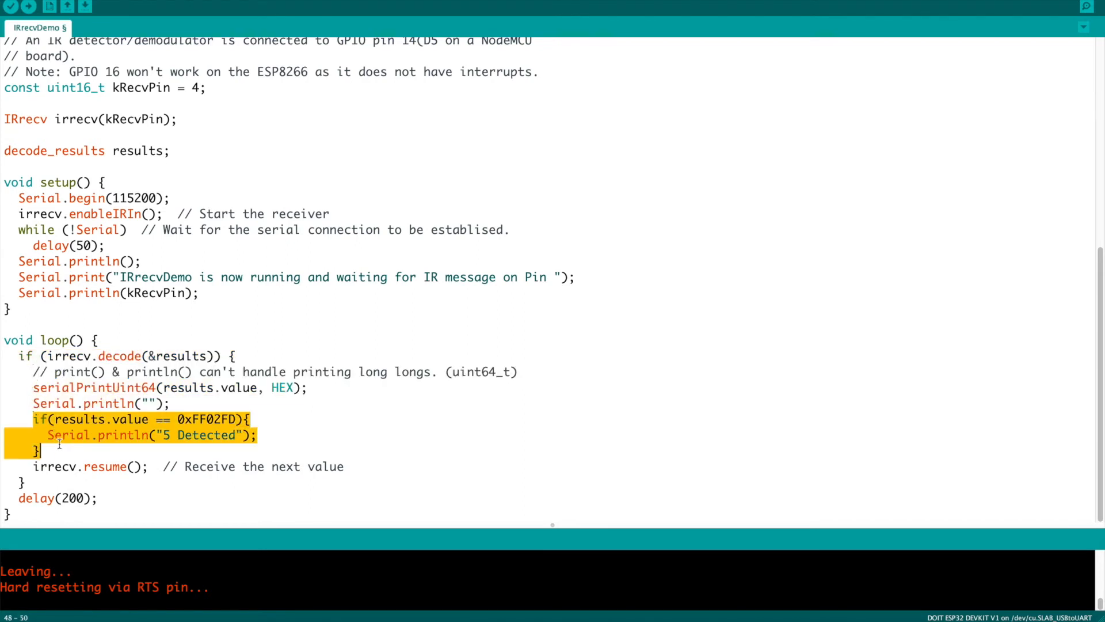